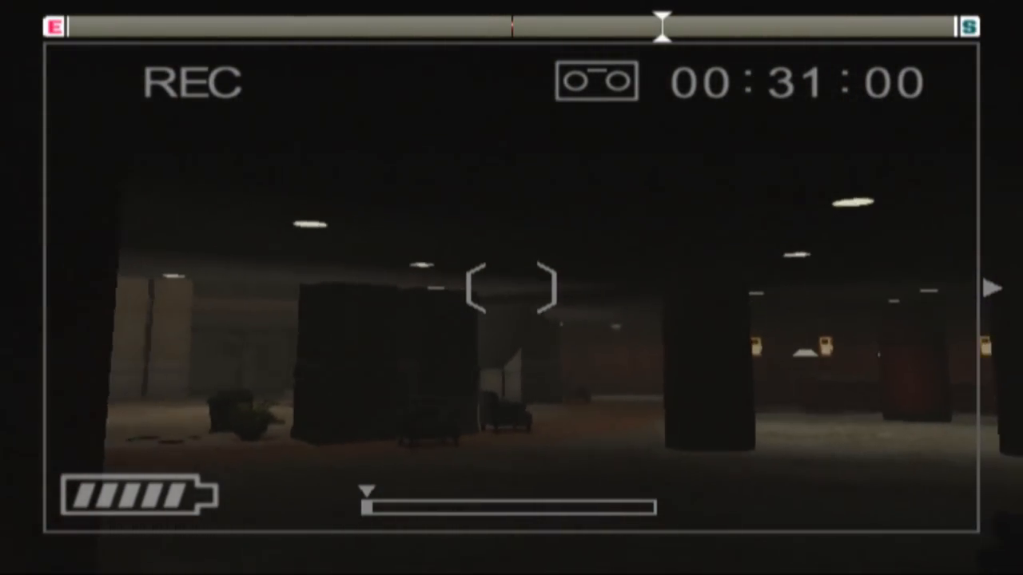
{"action": "mouse_move", "coordinate": [512, 288]}
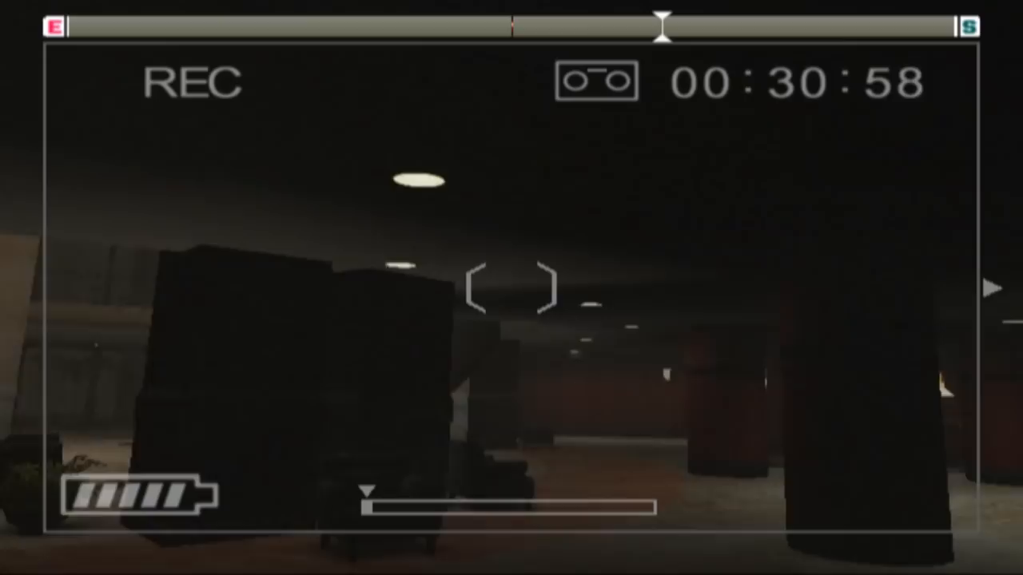